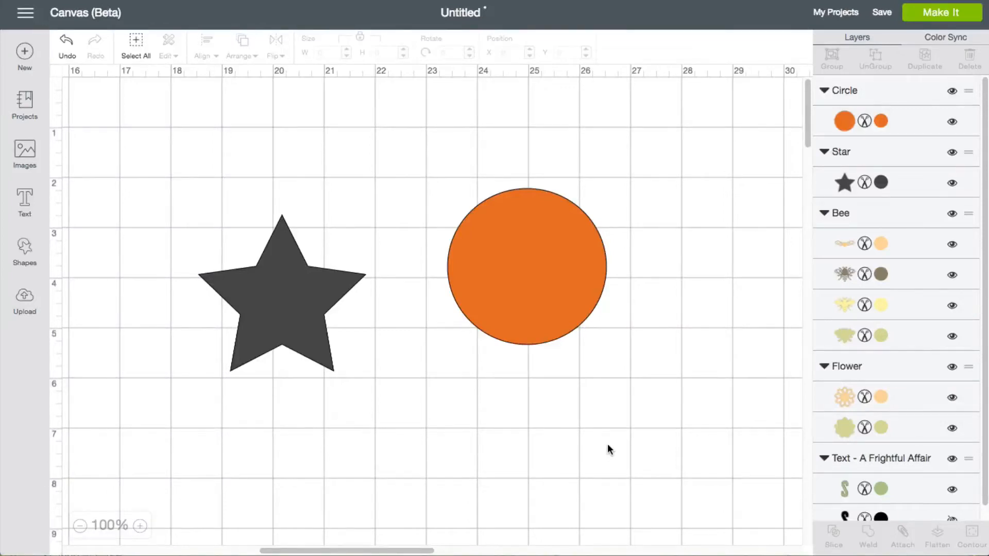
mouse_move(595, 433)
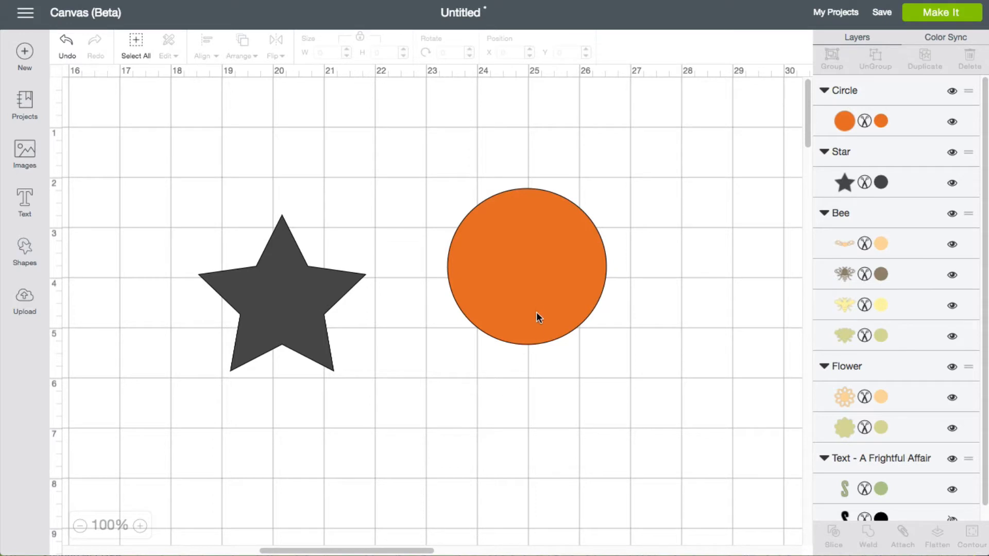
mouse_move(537, 311)
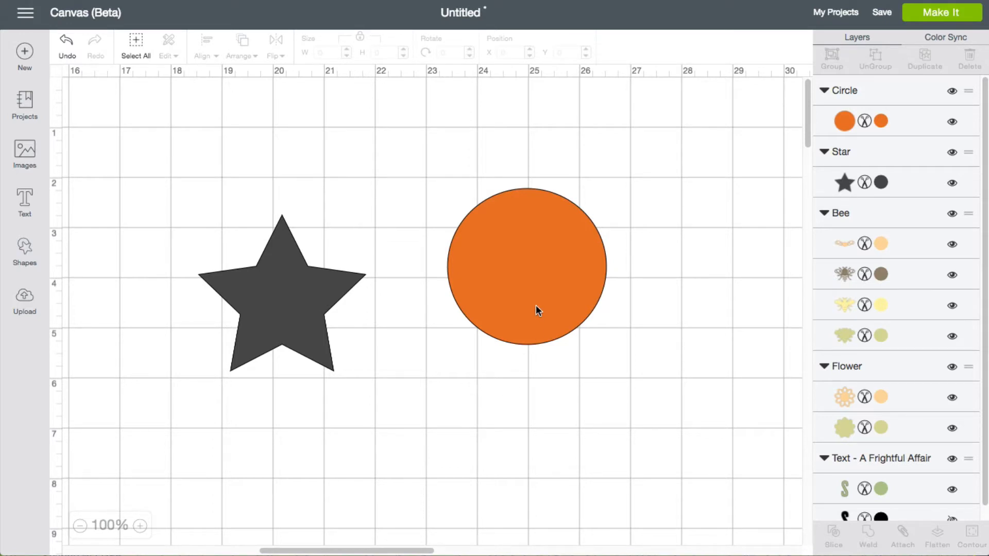
mouse_move(549, 271)
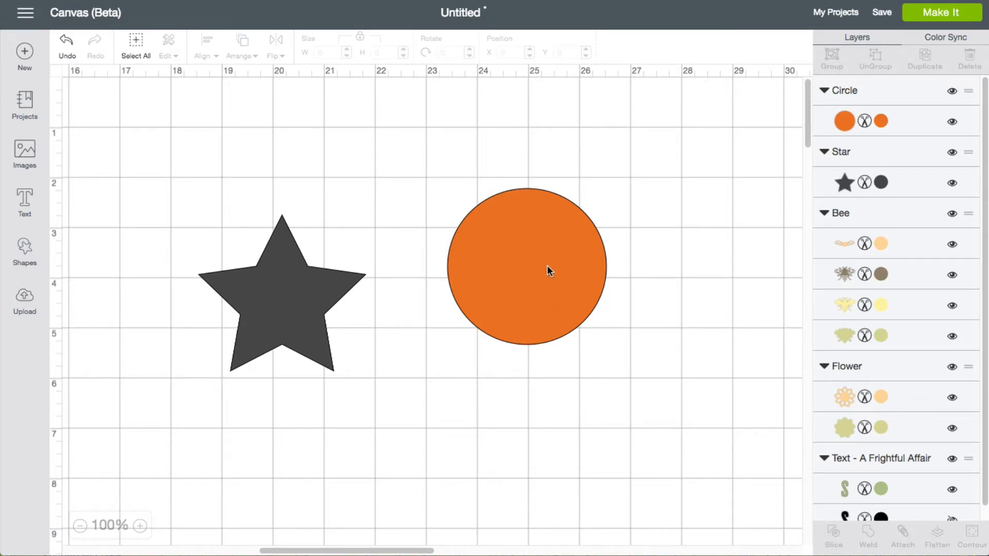
- Drag the orange circle left onto the dark star's right side and fine-tune the overlap
drag(525, 271, 408, 275)
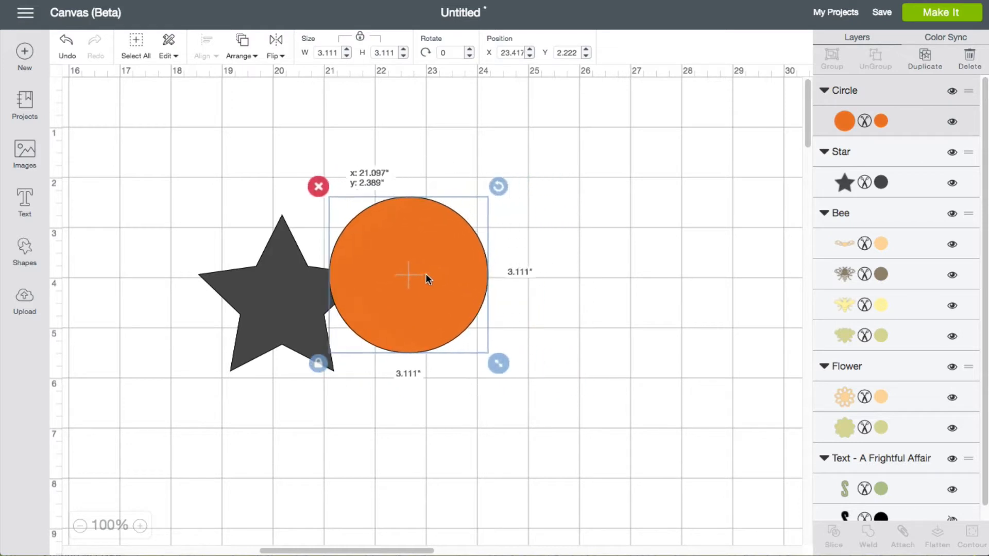
drag(426, 279, 397, 296)
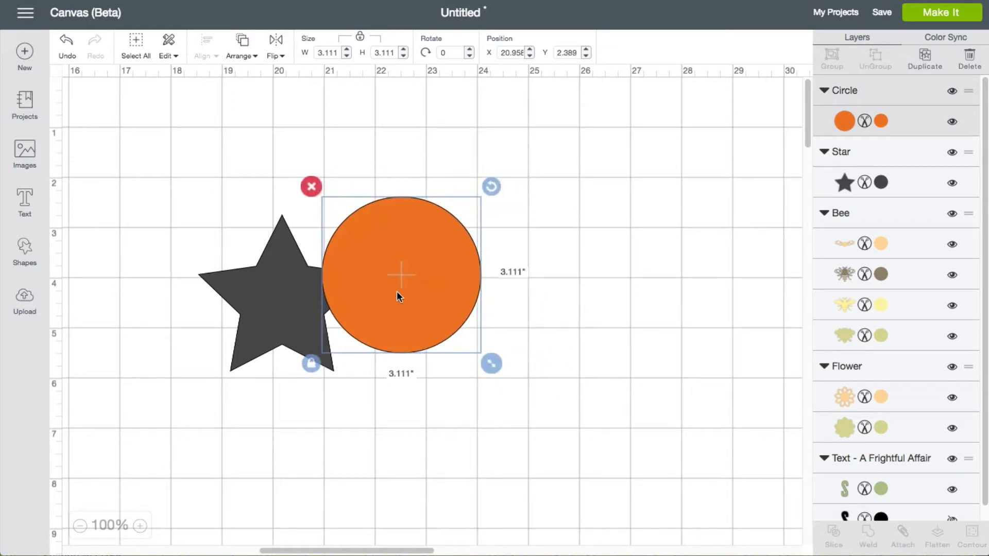
mouse_move(147, 181)
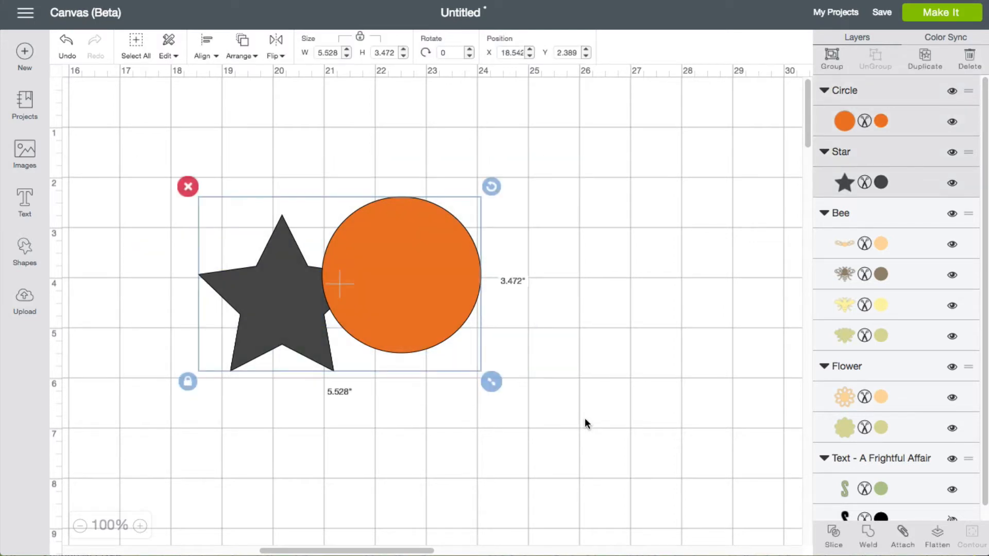
mouse_move(866, 535)
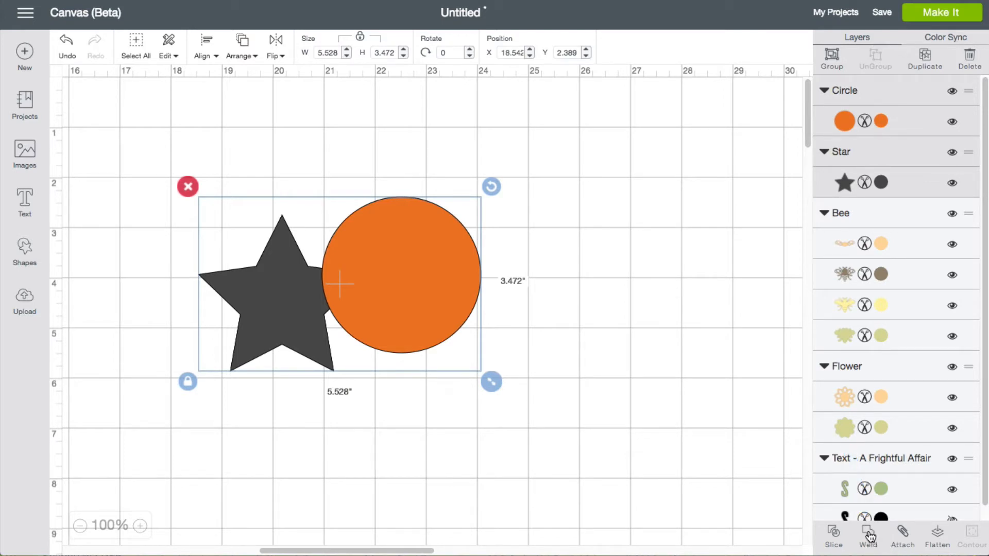
- Weld the star and orange circle into a single dark grey Weld Result
click(868, 545)
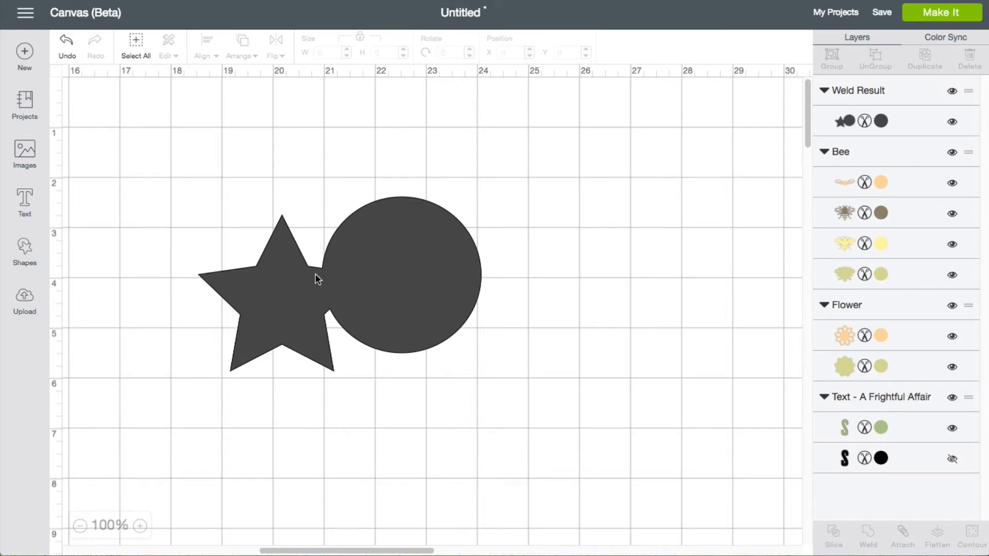
mouse_move(405, 332)
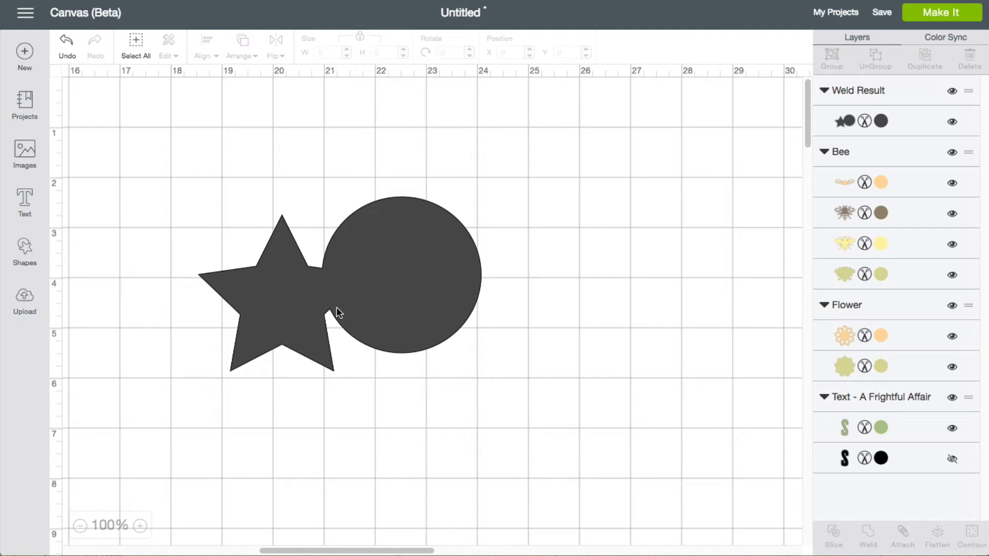
mouse_move(585, 551)
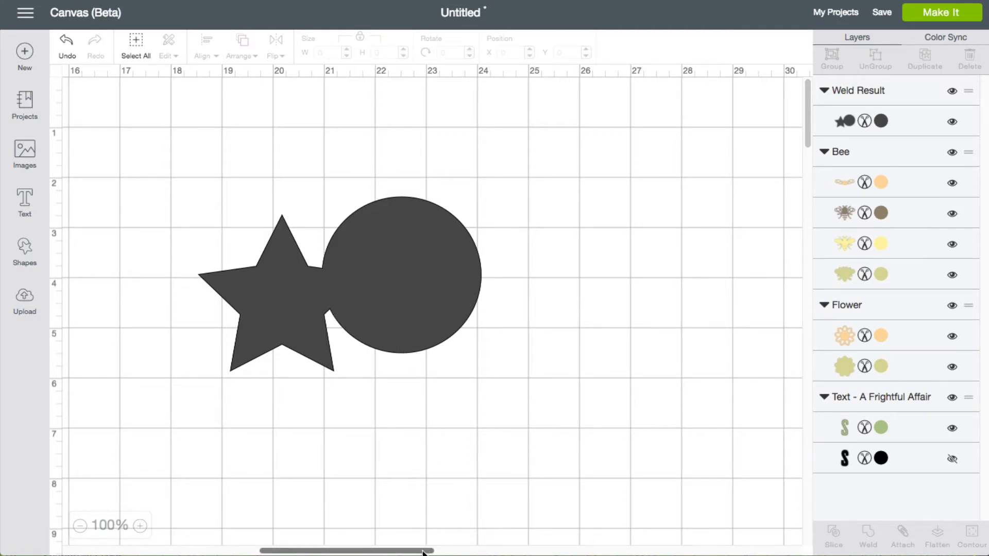
- Scroll to the bee and tilt it about 27 degrees against the flower's left side
scroll(left, 3)
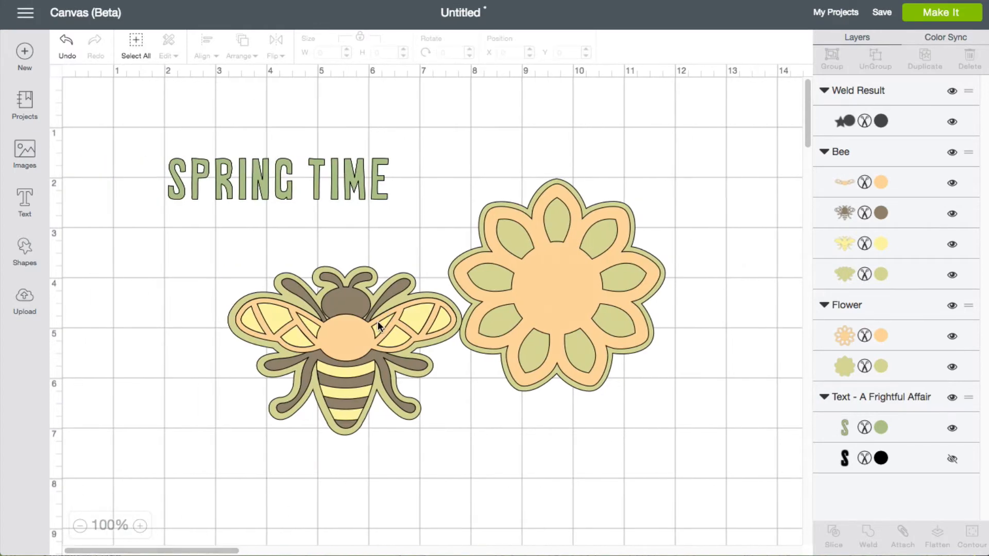
click(344, 341)
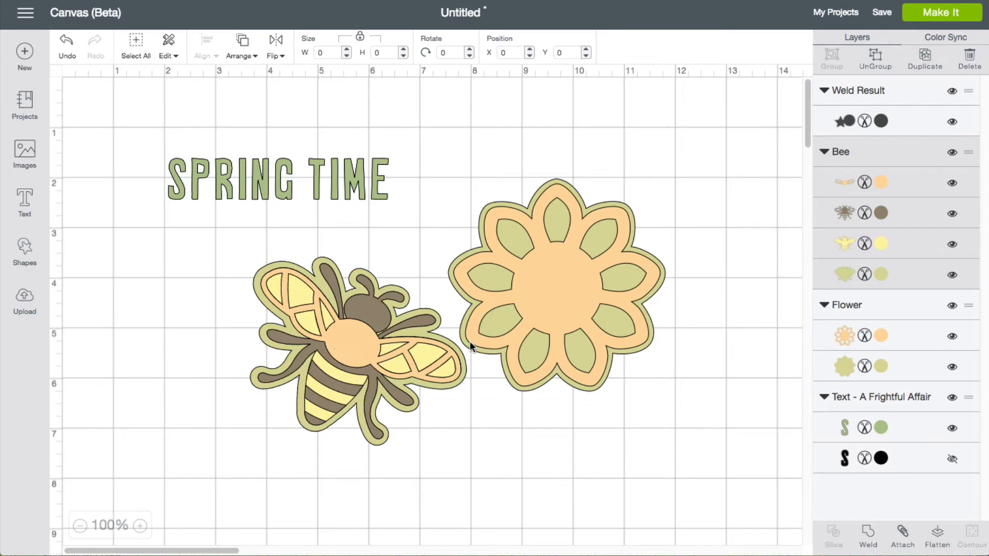
click(353, 342)
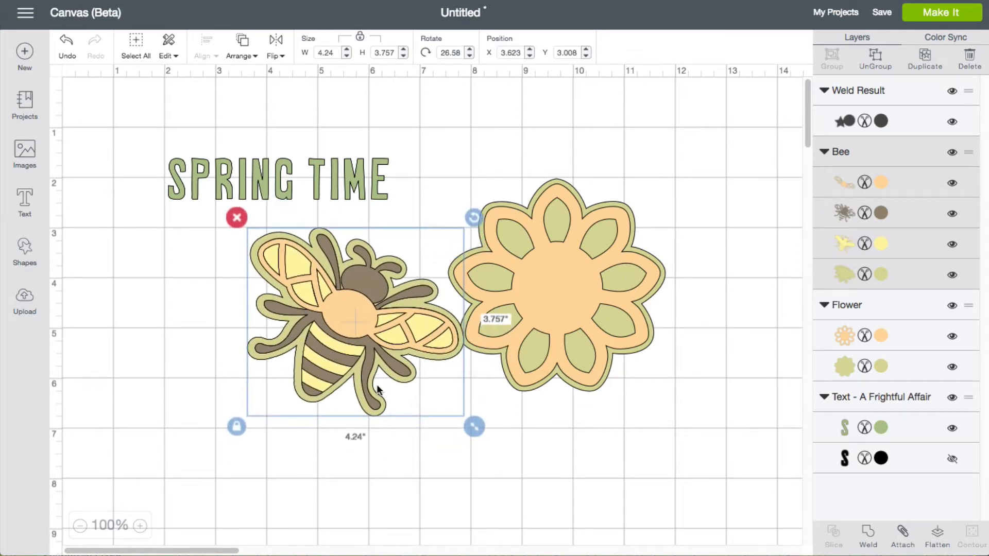
mouse_move(636, 321)
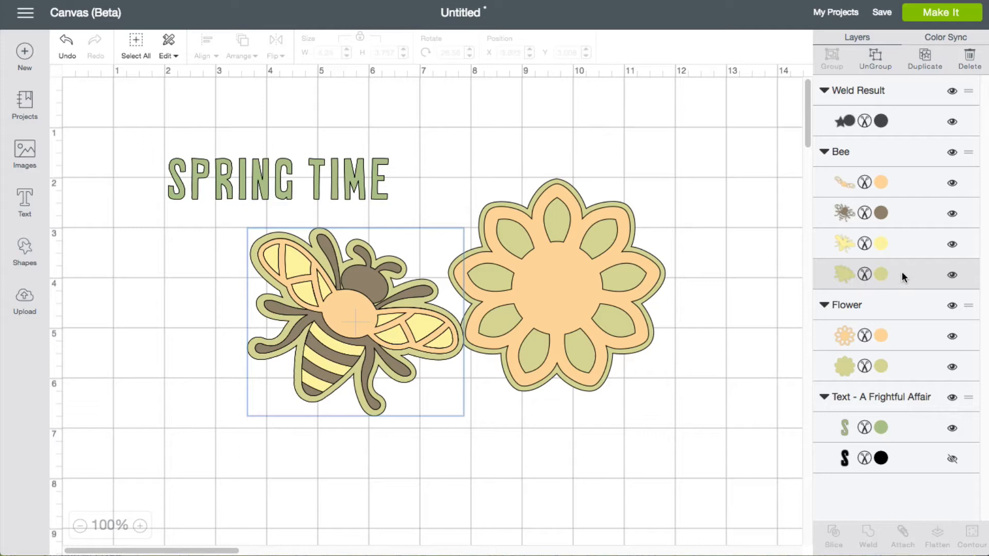
mouse_move(859, 368)
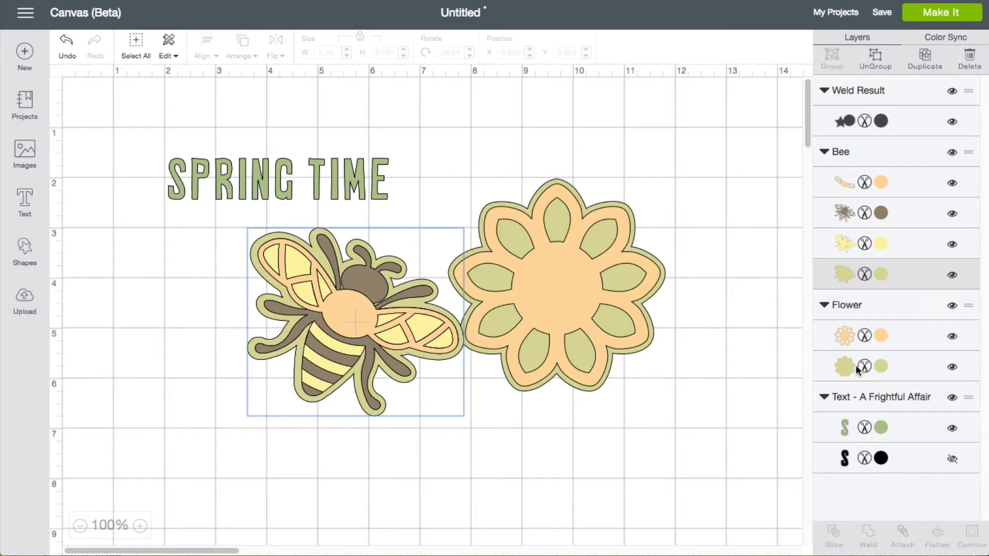
mouse_move(852, 369)
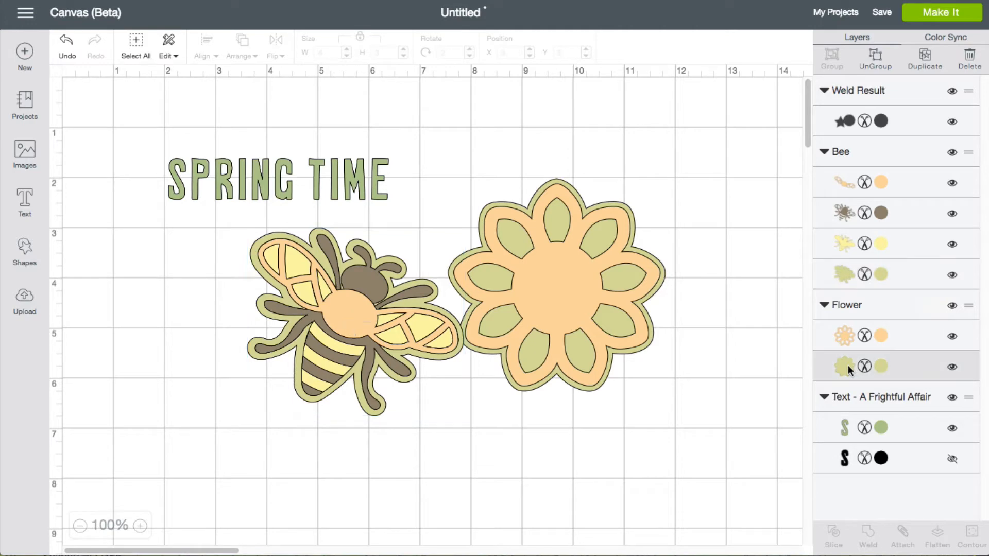
- Add the flower's green backing to the bee's backing selection and weld them together
click(844, 366)
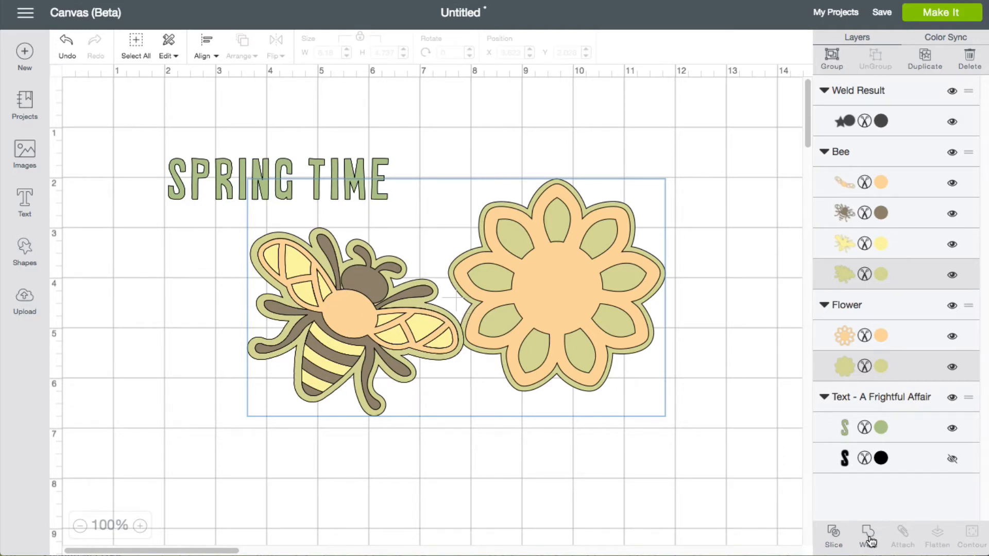
click(868, 546)
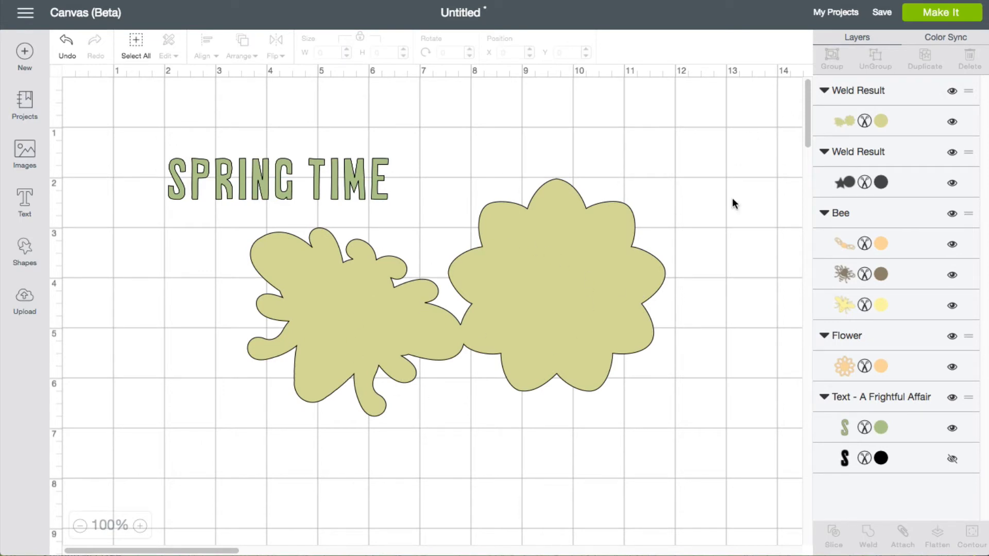
mouse_move(856, 111)
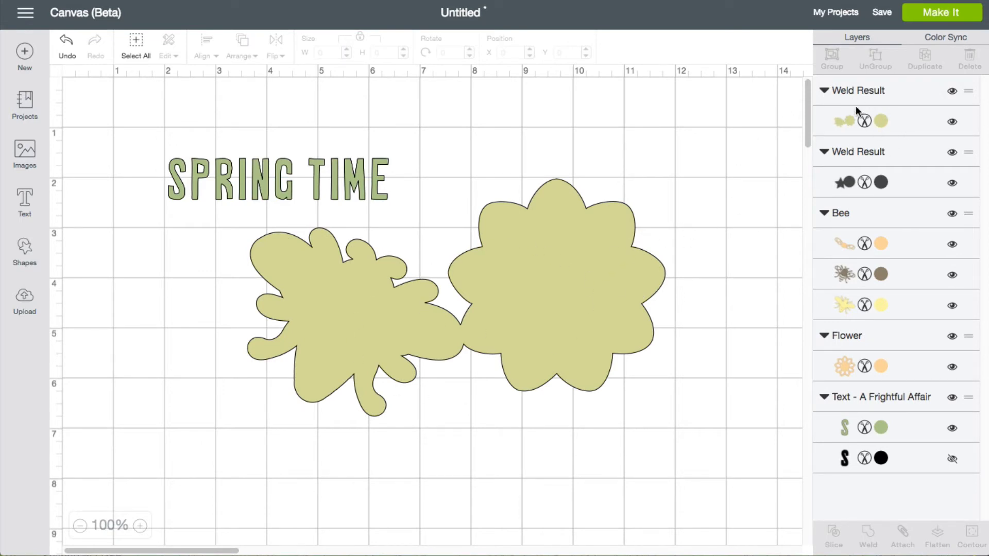
mouse_move(611, 436)
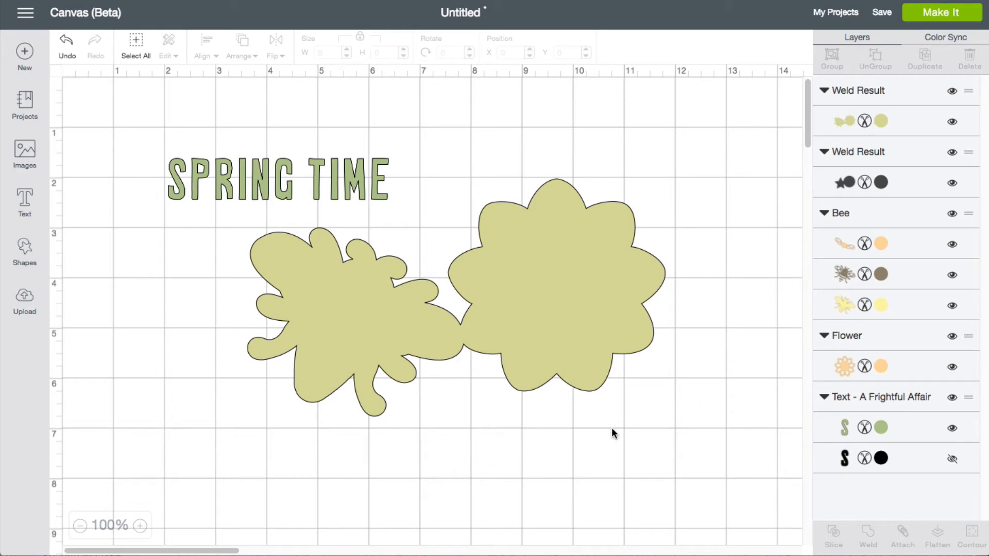
mouse_move(565, 438)
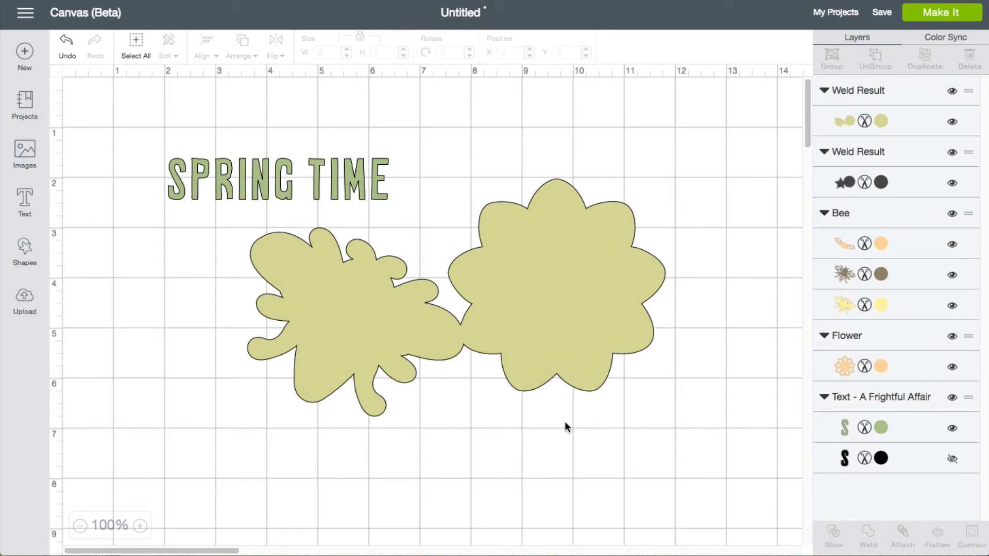
mouse_move(506, 397)
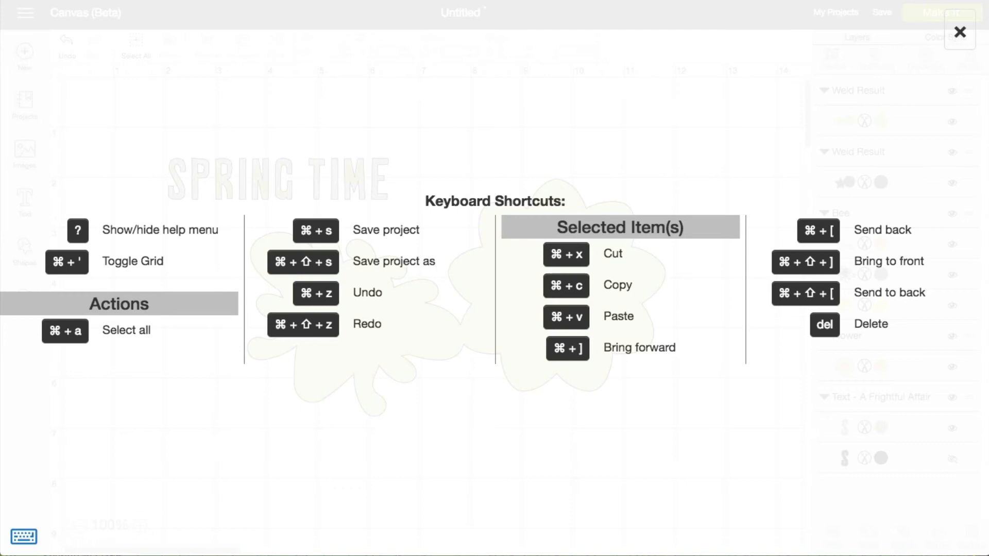
mouse_move(579, 375)
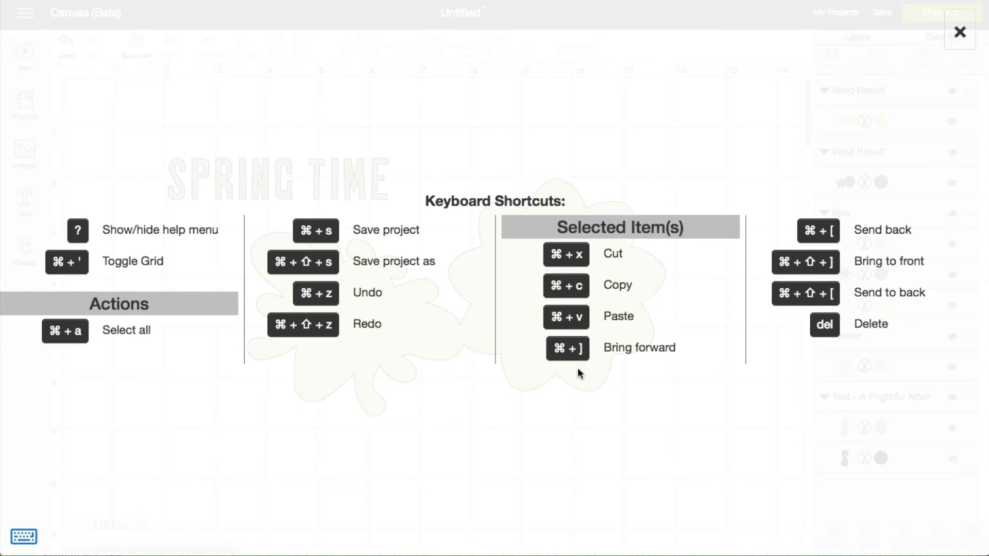
mouse_move(817, 243)
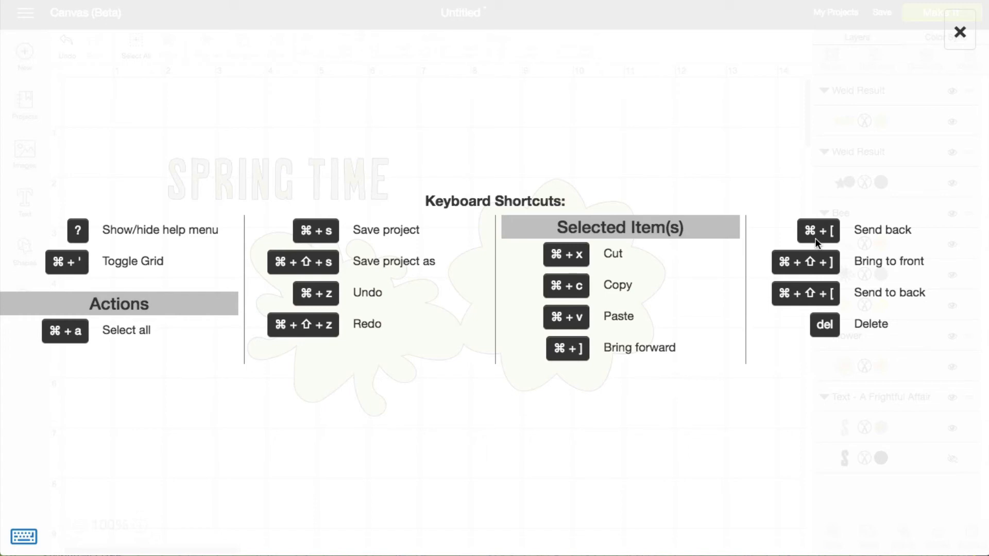
mouse_move(837, 248)
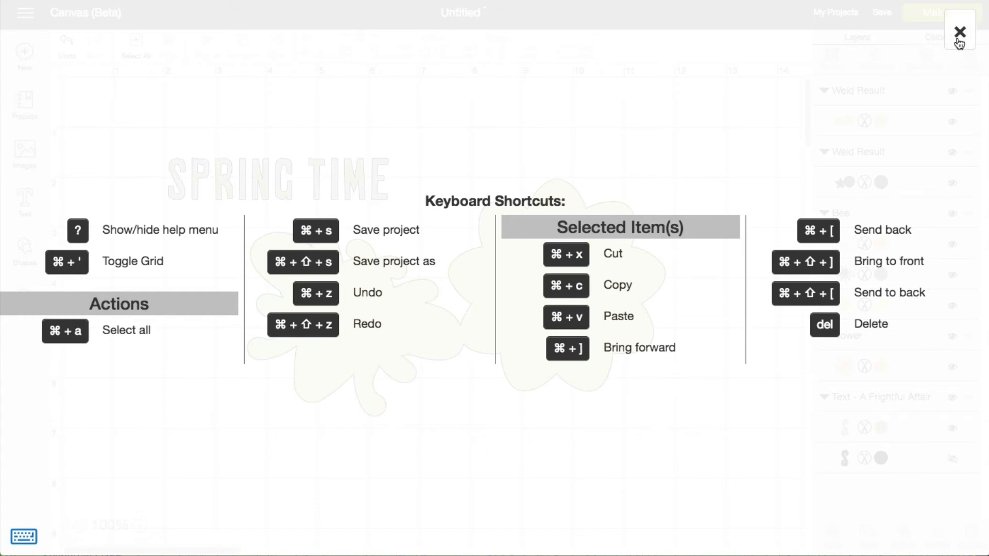
click(957, 29)
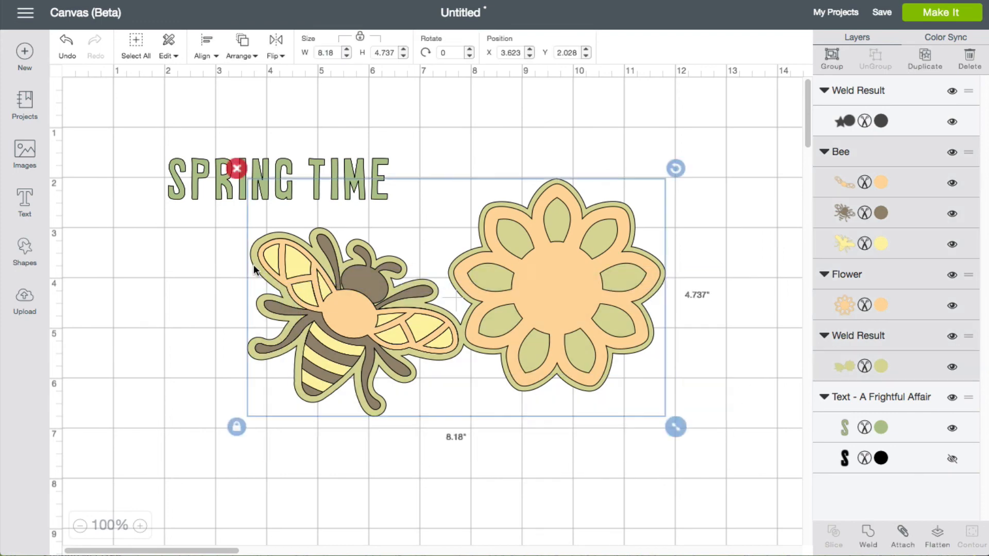
- Group the bee, flower and welded backing, then move the group below SPRING TIME
click(832, 56)
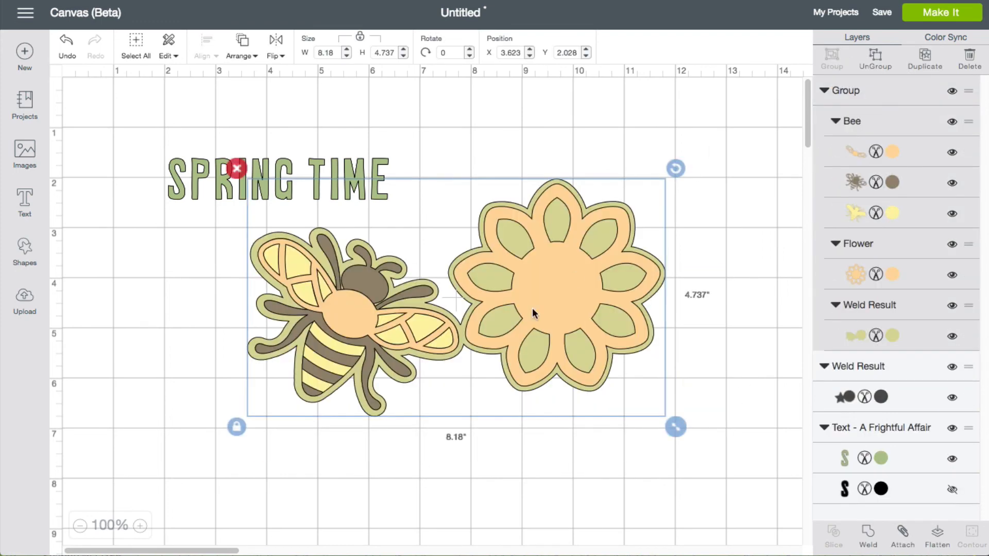
drag(533, 313, 547, 376)
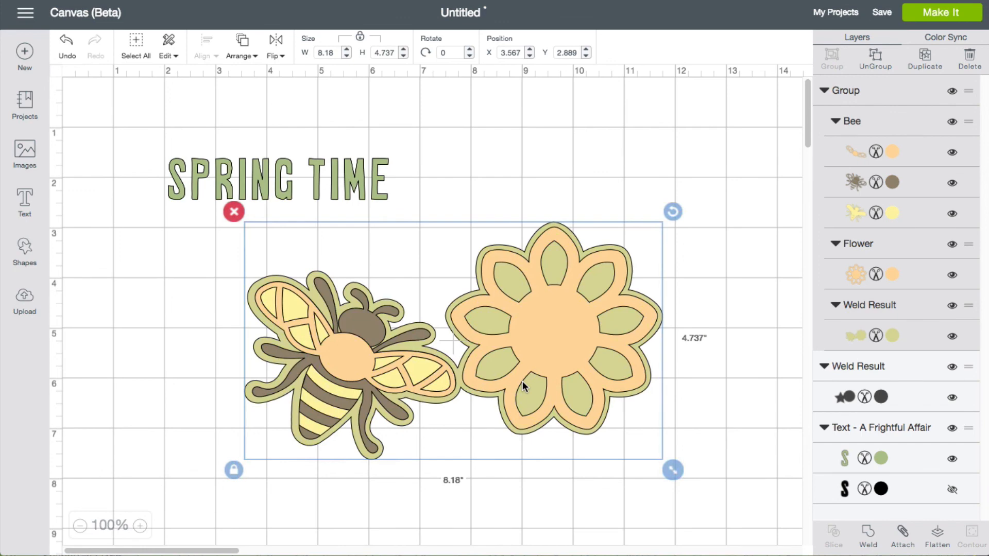
mouse_move(518, 401)
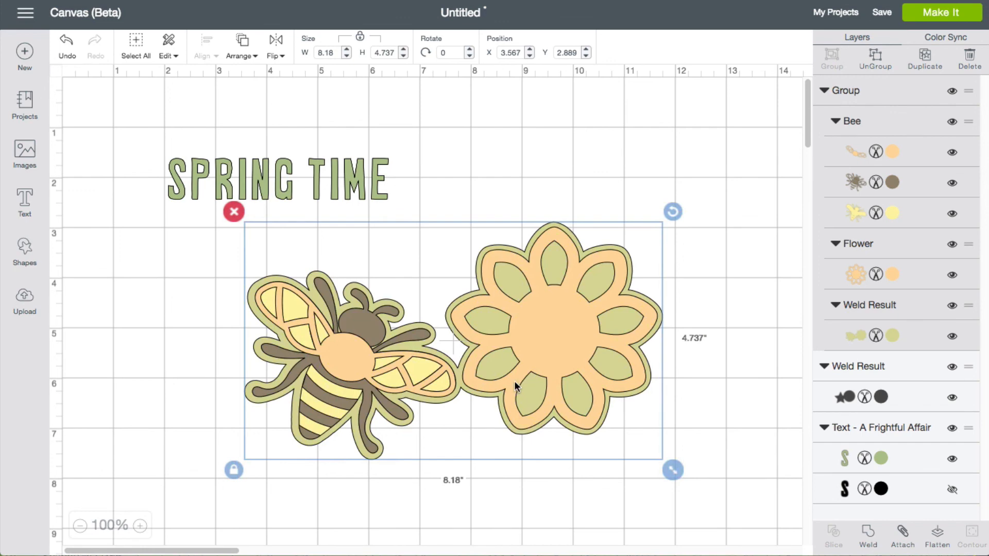
mouse_move(512, 374)
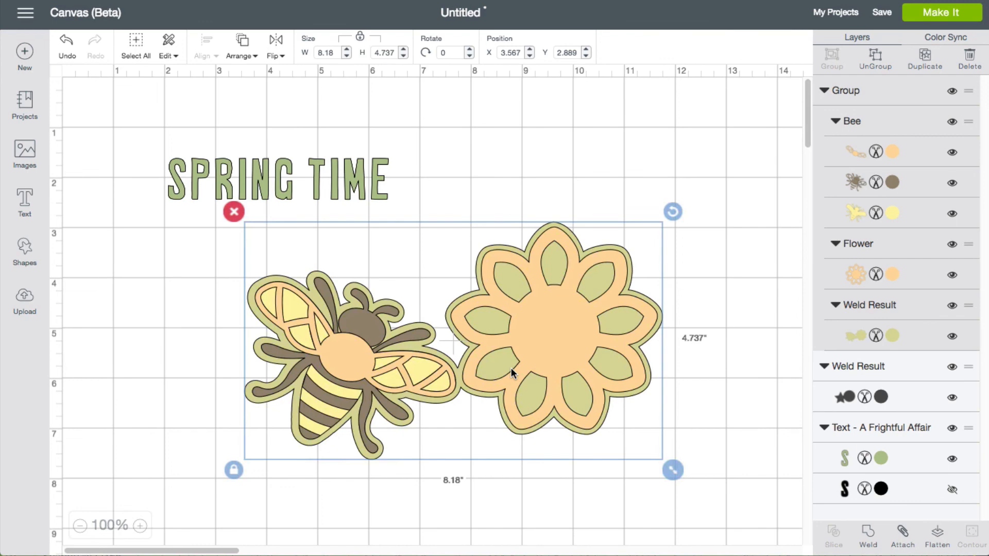